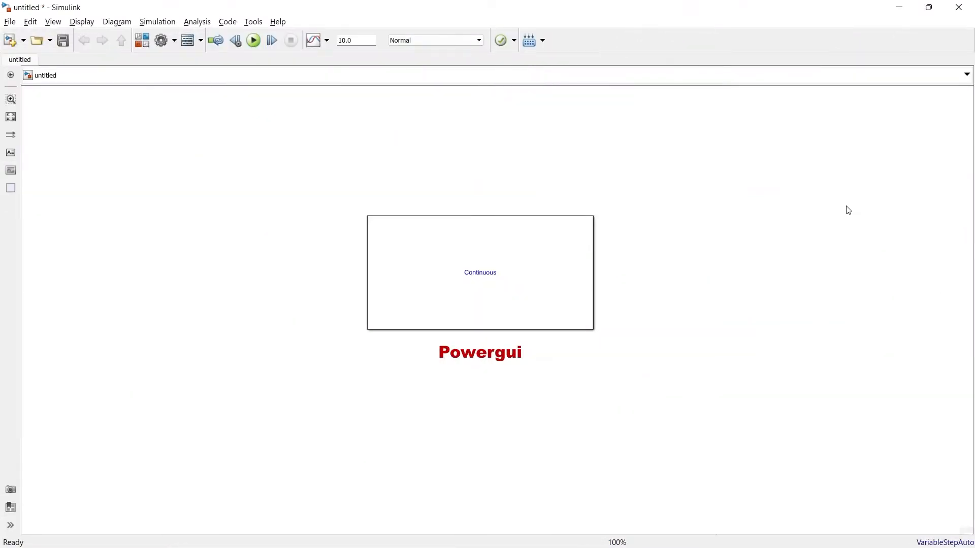
pyautogui.moveTo(825, 232)
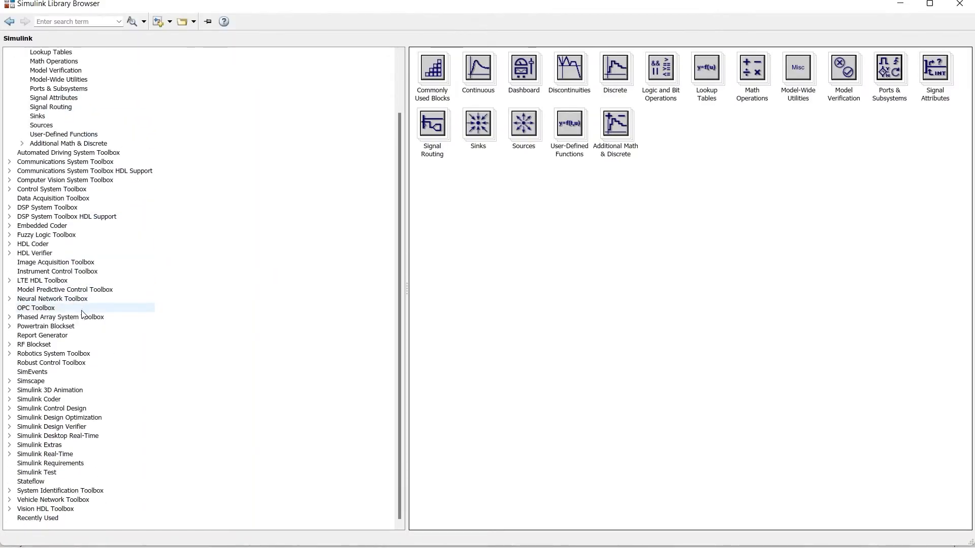
# Expand Simscape > Power Systems and select the Fundamental Blocks library.
pyautogui.click(31, 381)
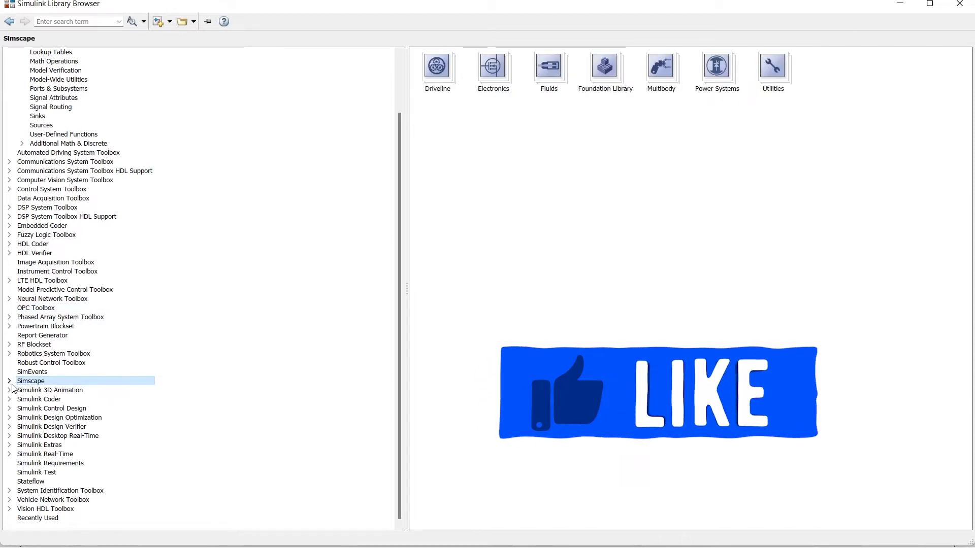
pyautogui.click(9, 381)
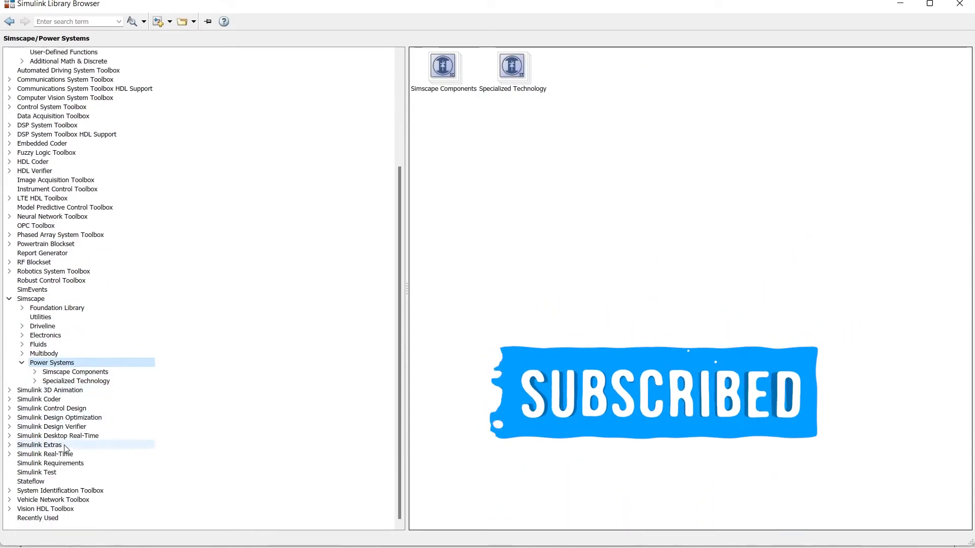
pyautogui.click(75, 380)
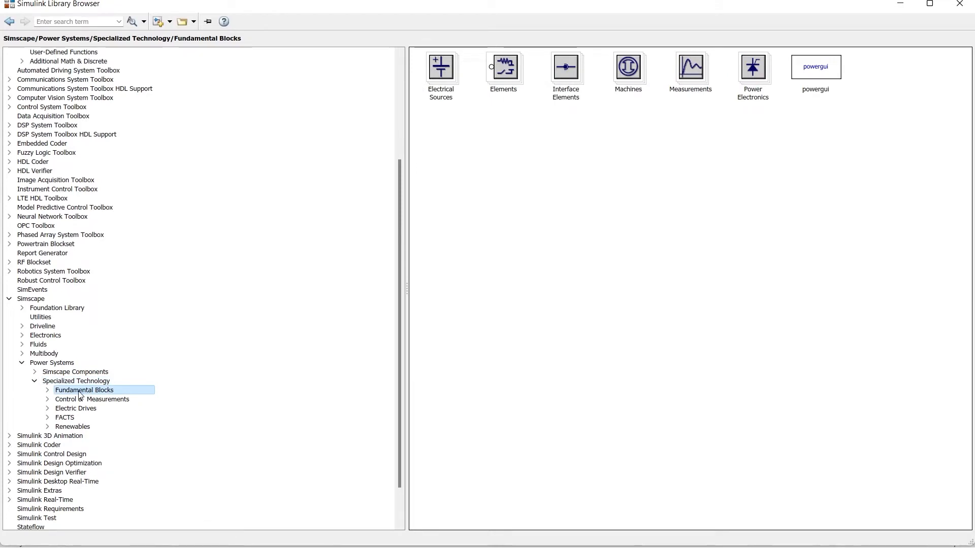
# Expand Fundamental Blocks and scroll through its sources, elements and machines sub-libraries.
pyautogui.click(47, 390)
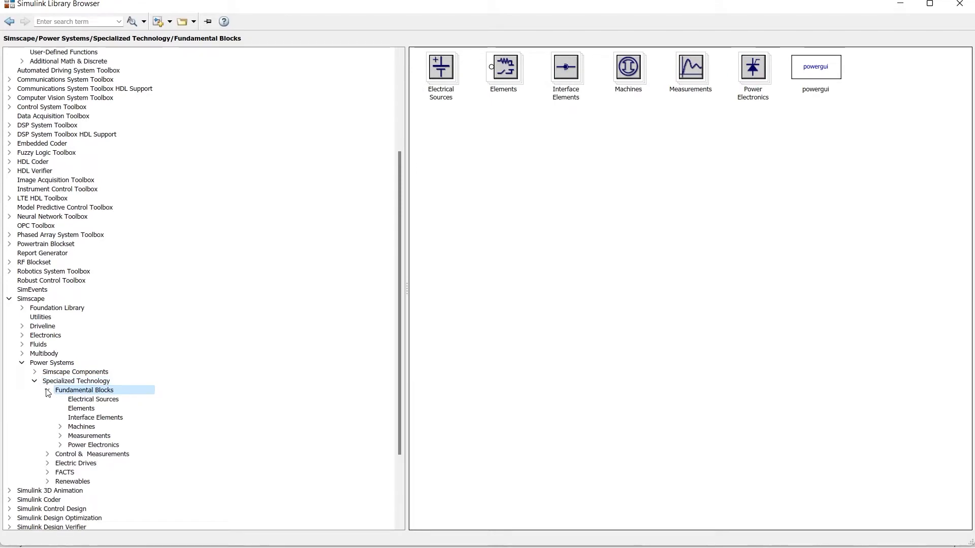
pyautogui.scroll(-3)
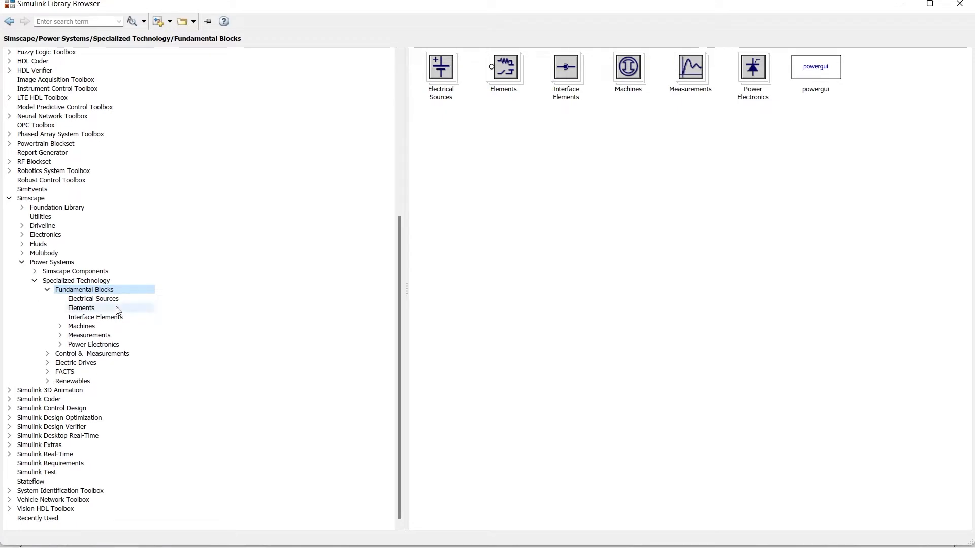
pyautogui.moveTo(92, 299)
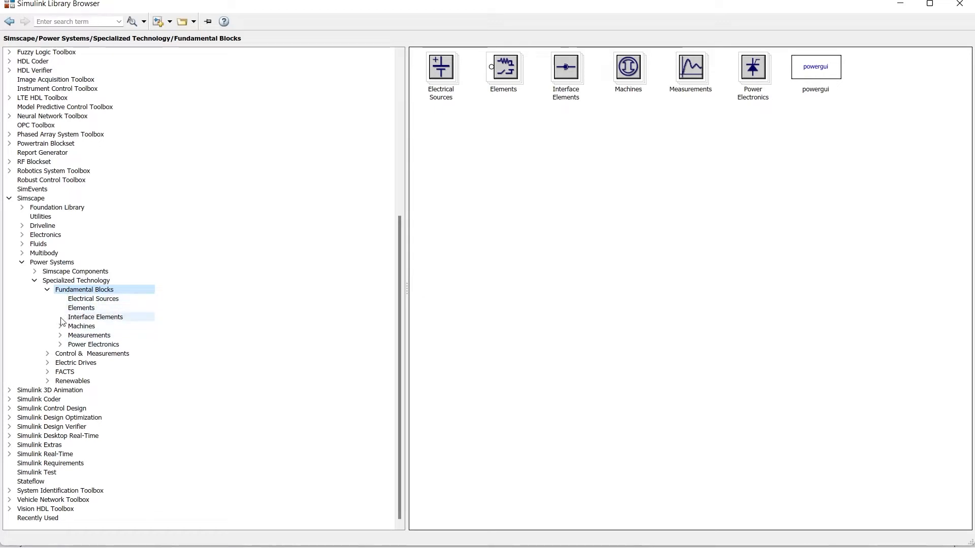
pyautogui.moveTo(797, 144)
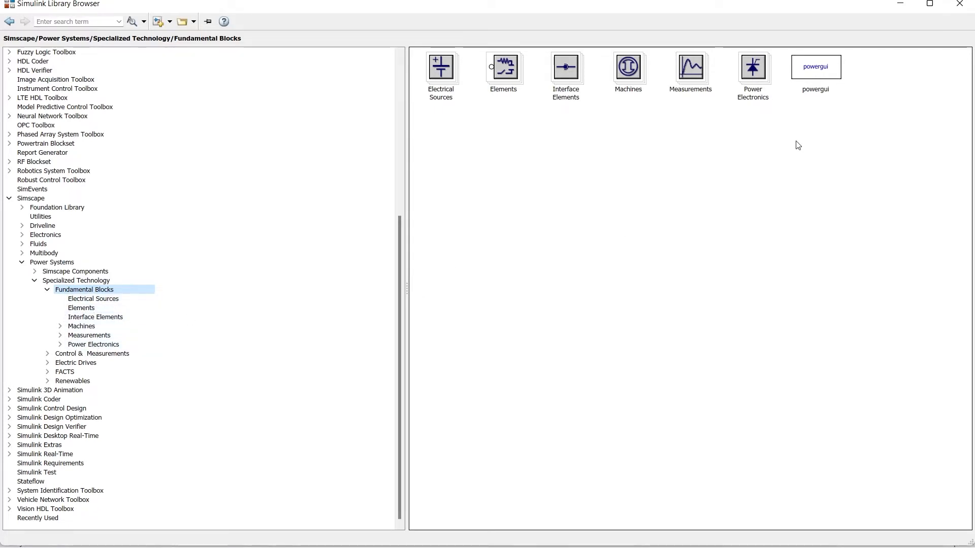
pyautogui.moveTo(822, 85)
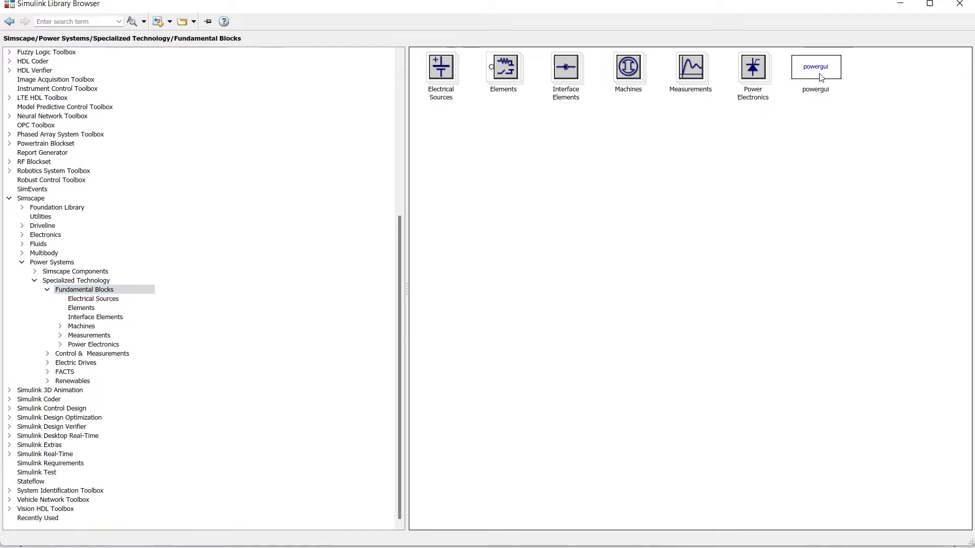
pyautogui.moveTo(747, 177)
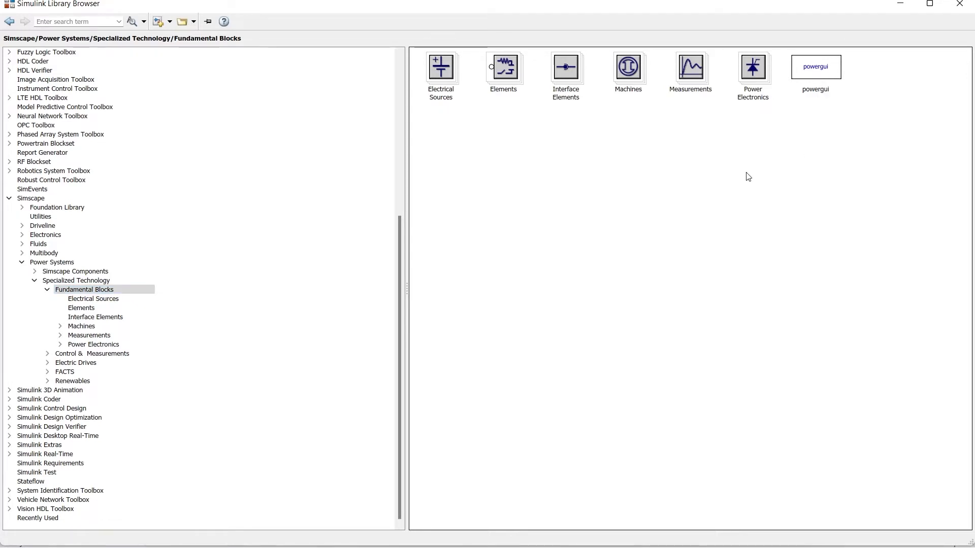
pyautogui.moveTo(447, 83)
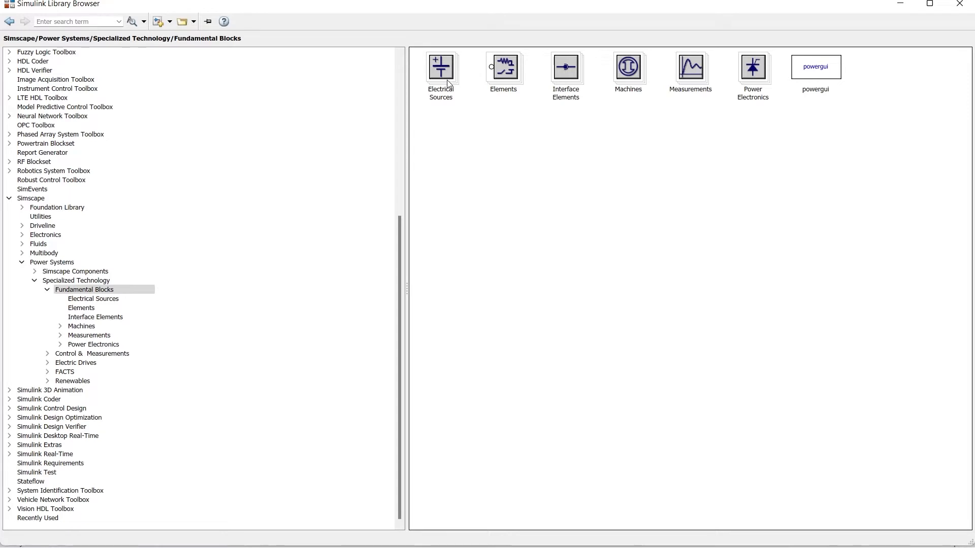
pyautogui.moveTo(448, 99)
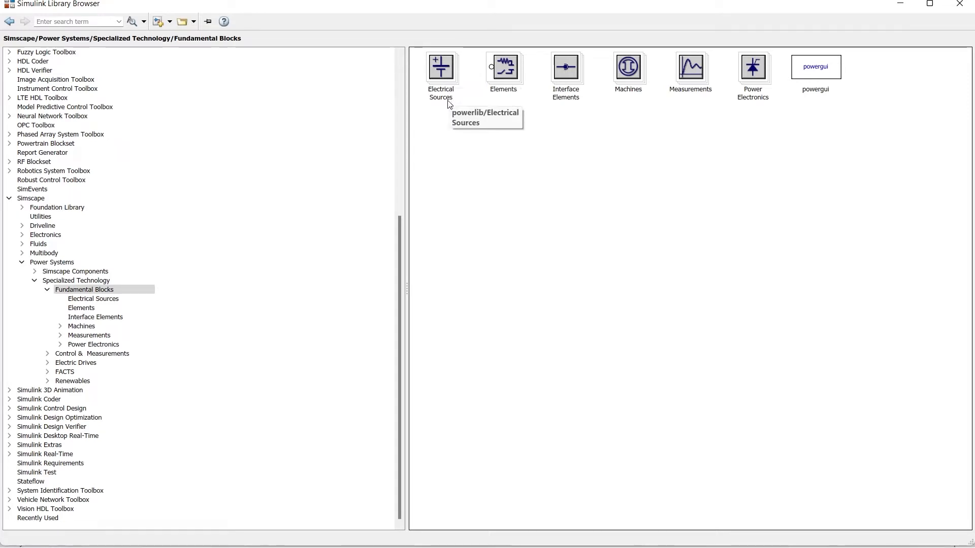
pyautogui.moveTo(816, 85)
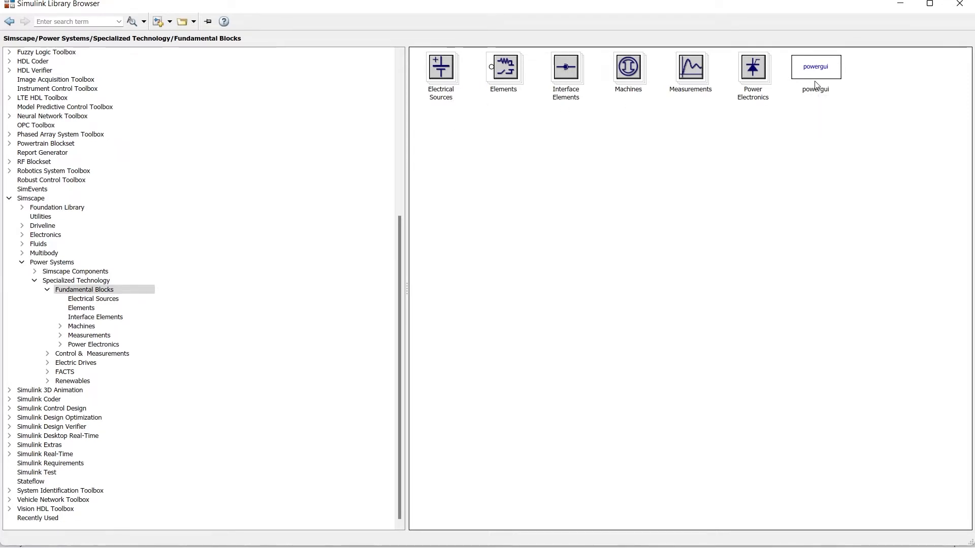
pyautogui.moveTo(814, 74)
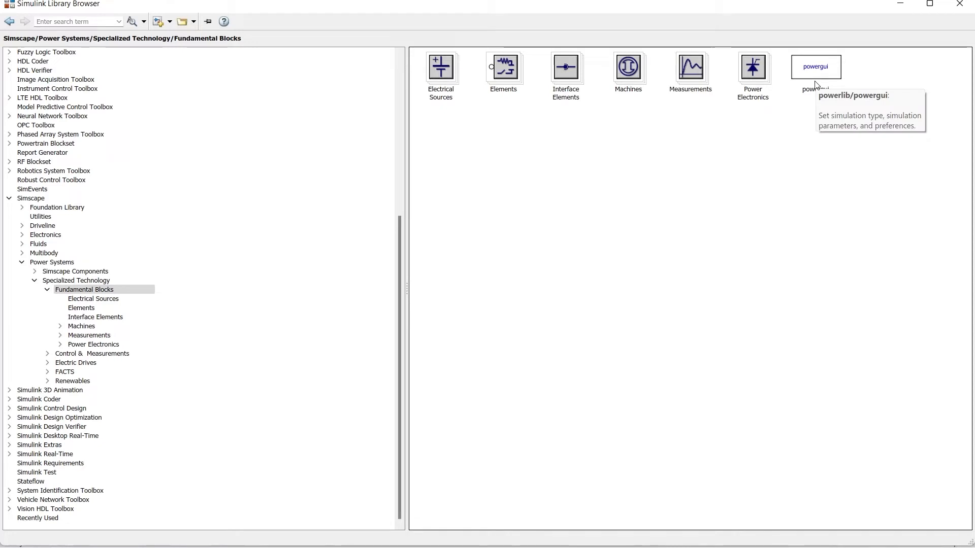
pyautogui.click(93, 299)
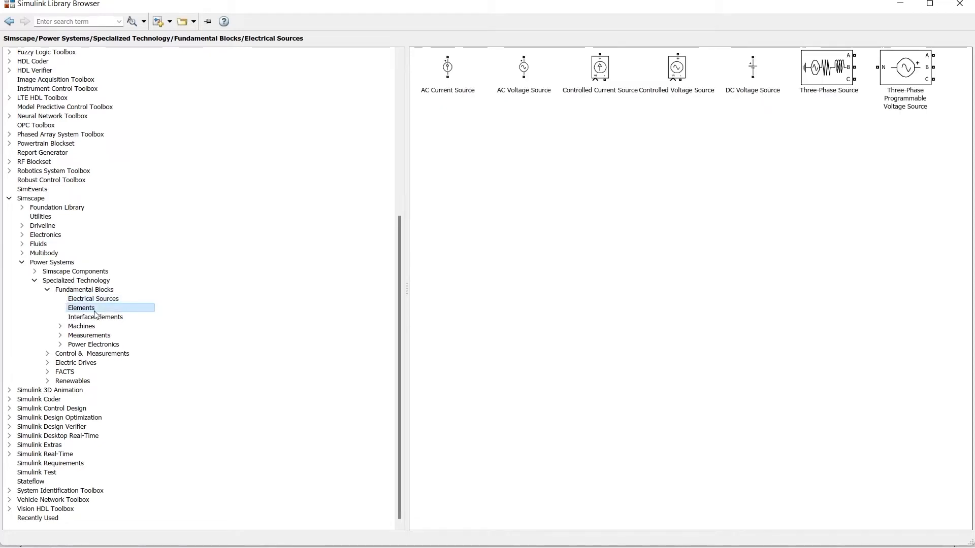
pyautogui.click(95, 317)
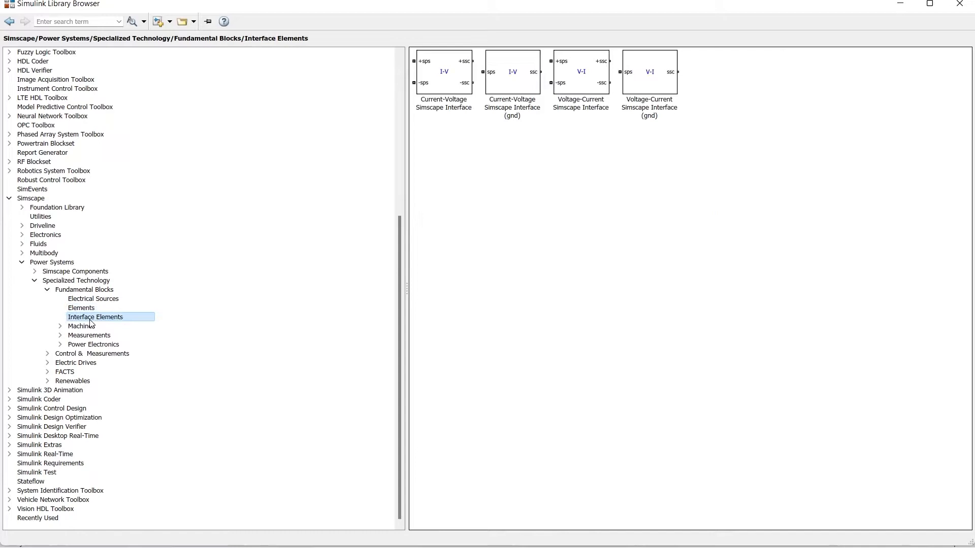
pyautogui.click(81, 327)
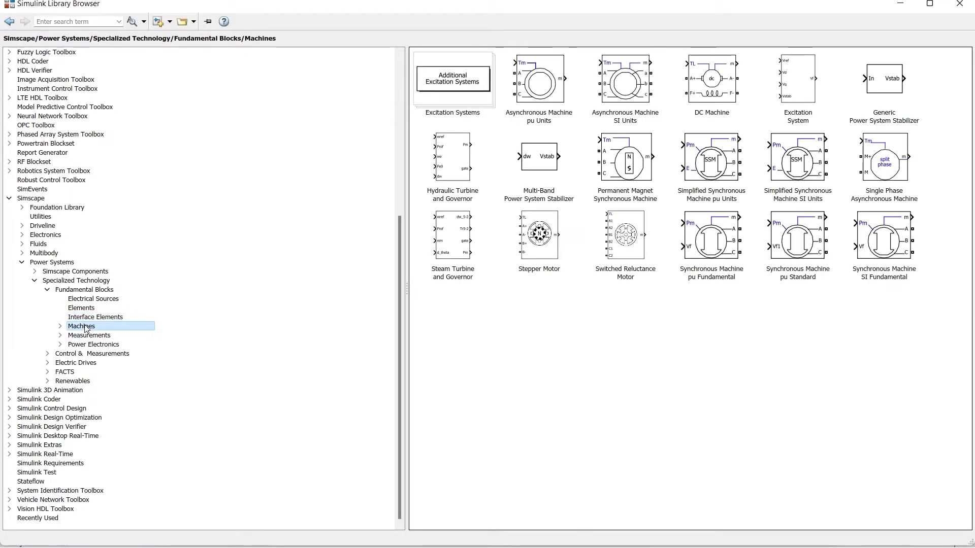
pyautogui.click(89, 335)
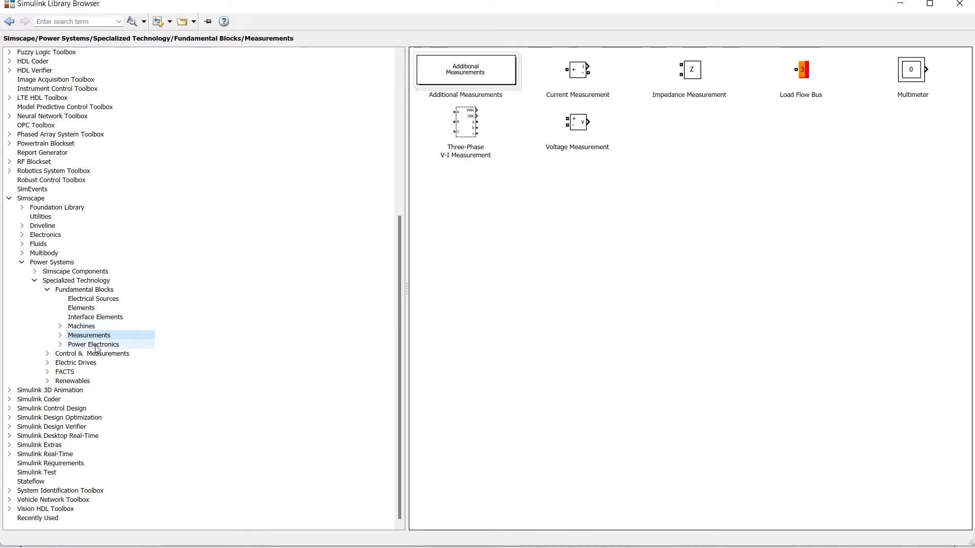
pyautogui.click(93, 344)
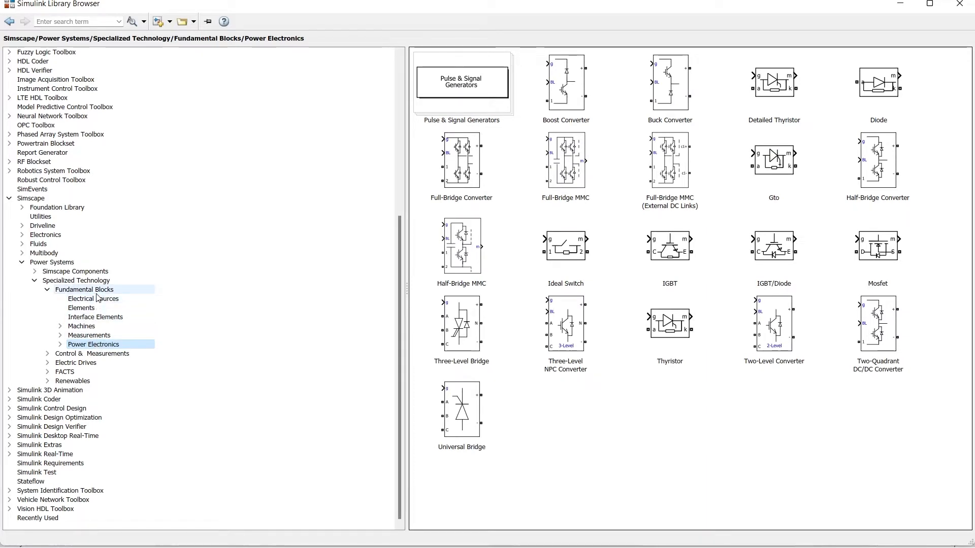
pyautogui.click(84, 290)
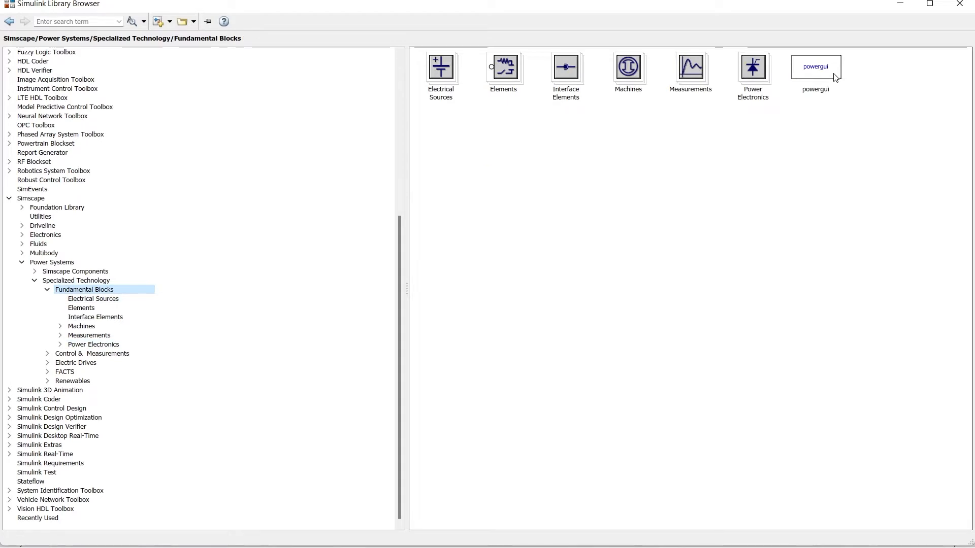
pyautogui.moveTo(838, 155)
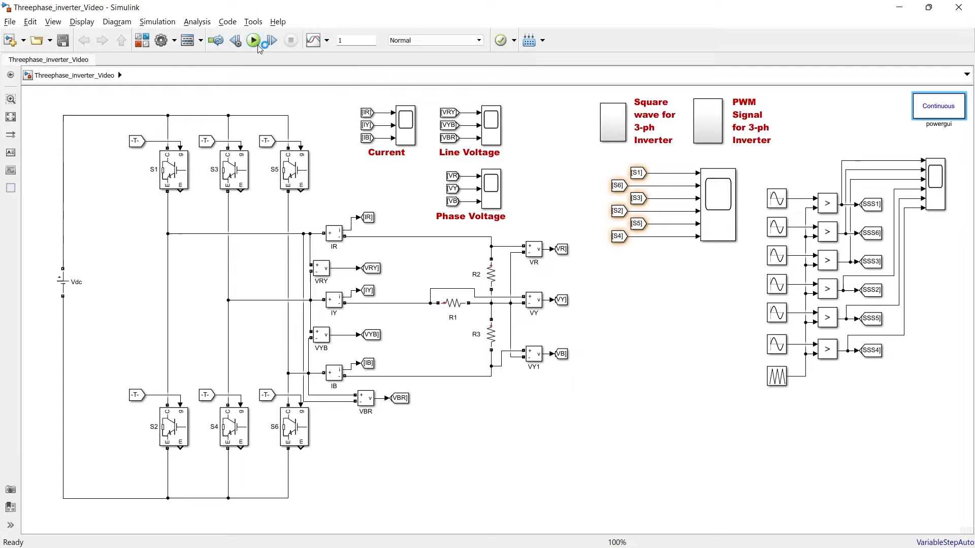
# Run the Threephase_inverter_Video model, then open the Phase Voltage scope.
pyautogui.click(253, 40)
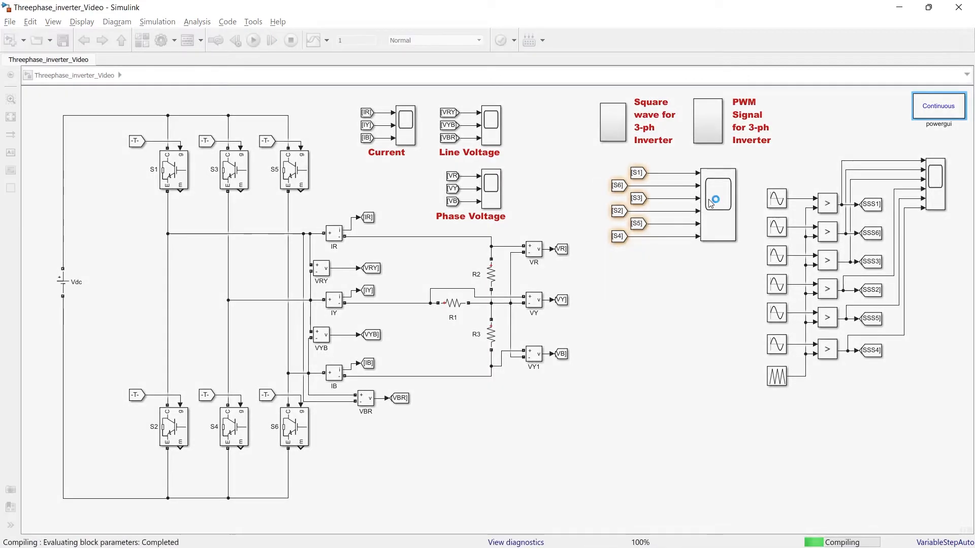
pyautogui.click(252, 40)
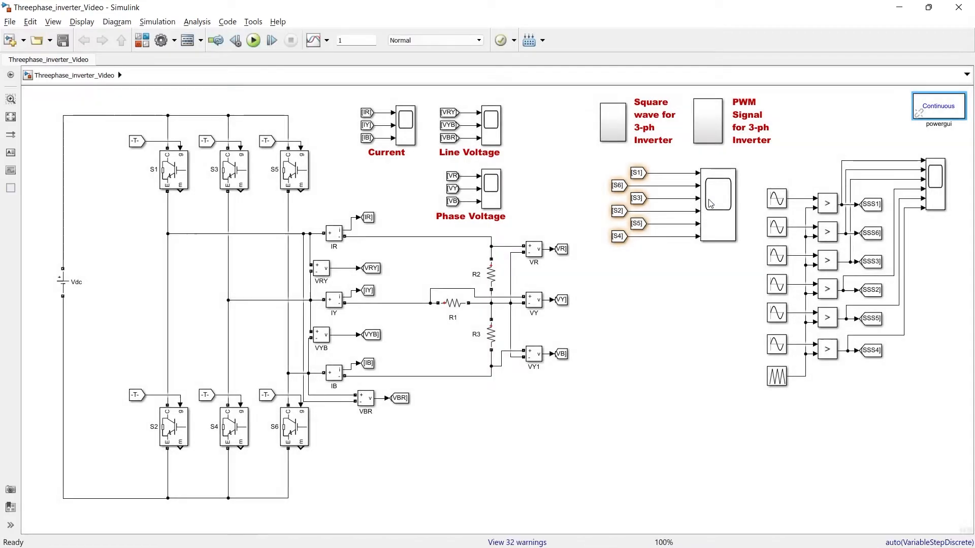
pyautogui.click(490, 189)
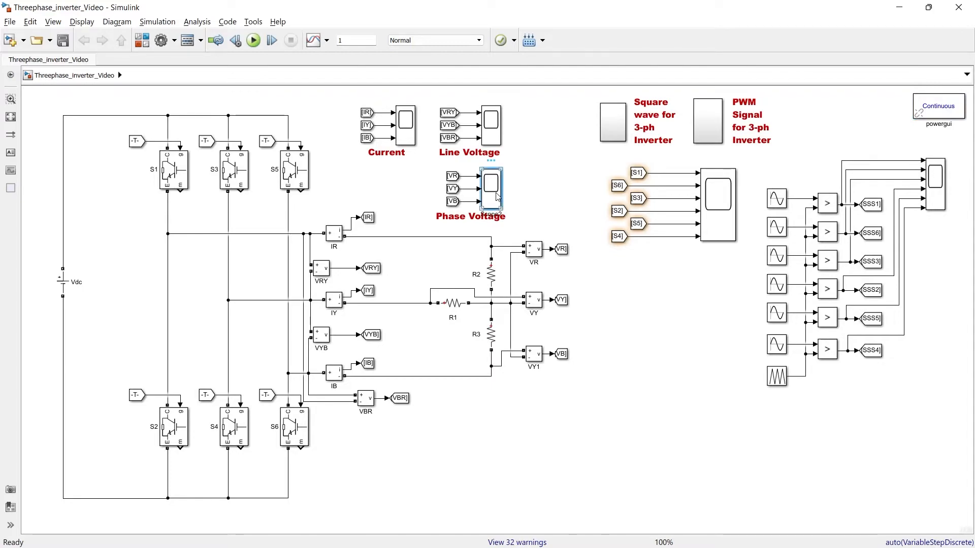
pyautogui.doubleClick(491, 188)
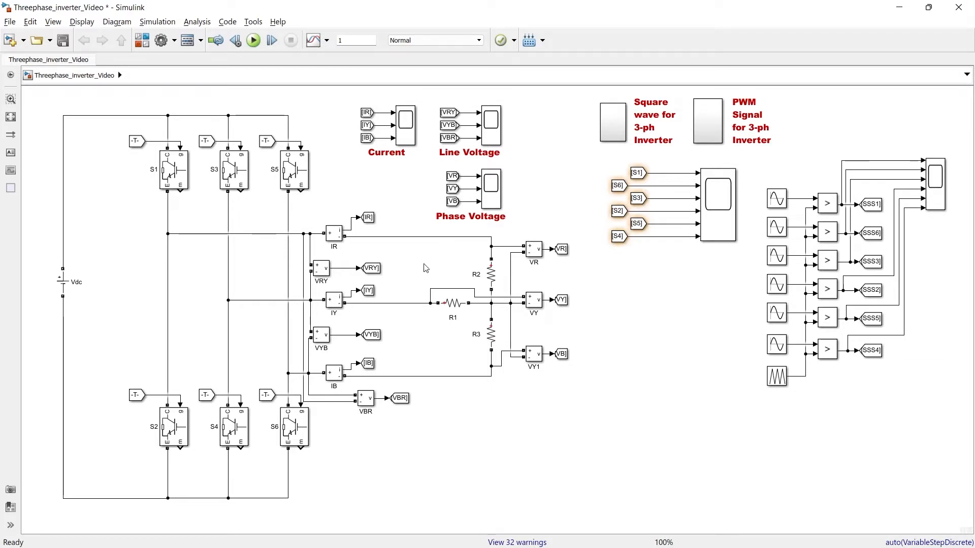
pyautogui.moveTo(253, 39)
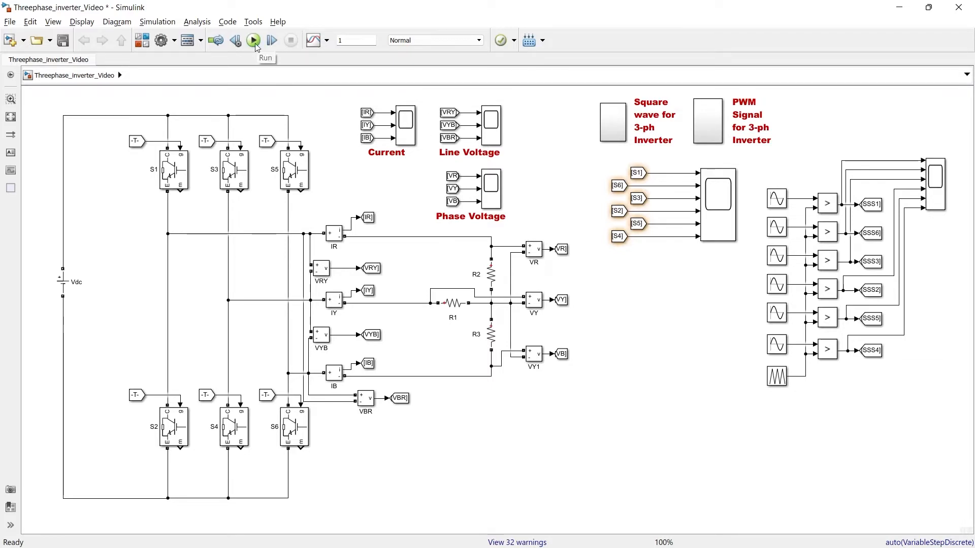
# Run the model, scroll the missing-powergui errors, and close the Diagnostic Viewer.
pyautogui.click(253, 40)
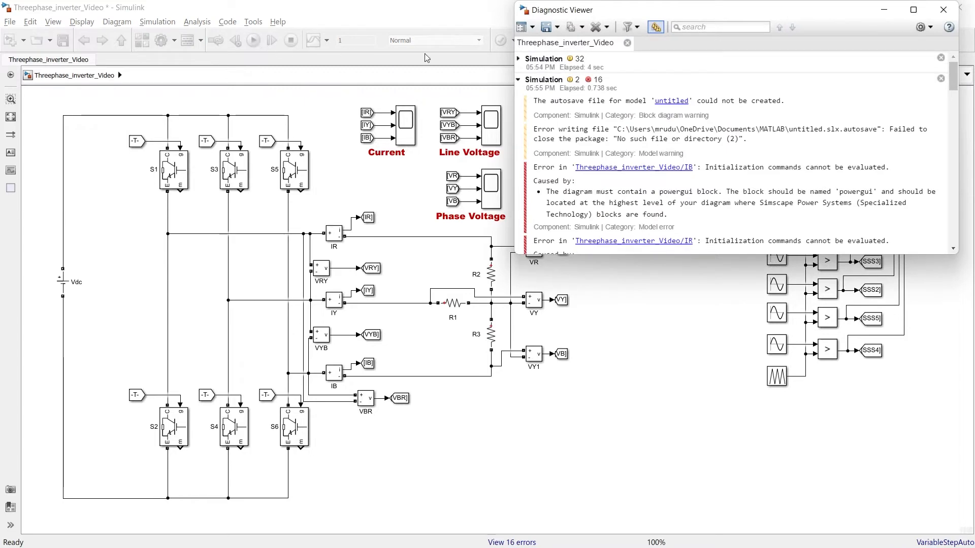
pyautogui.scroll(-3)
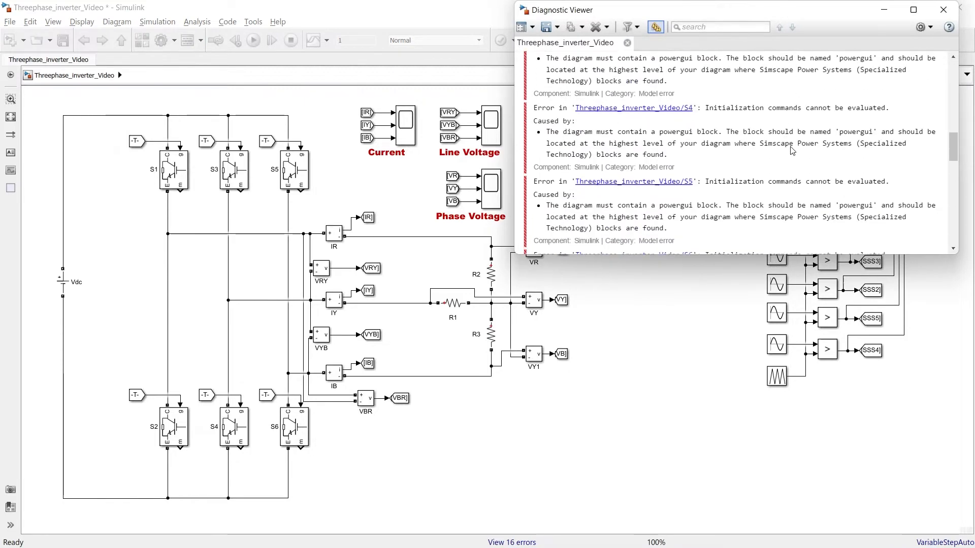
pyautogui.scroll(-3)
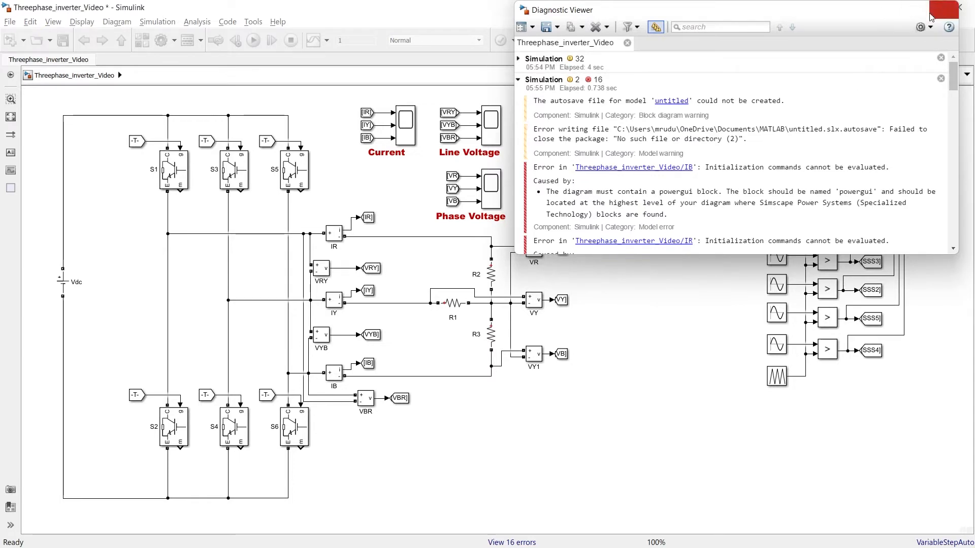
pyautogui.click(959, 8)
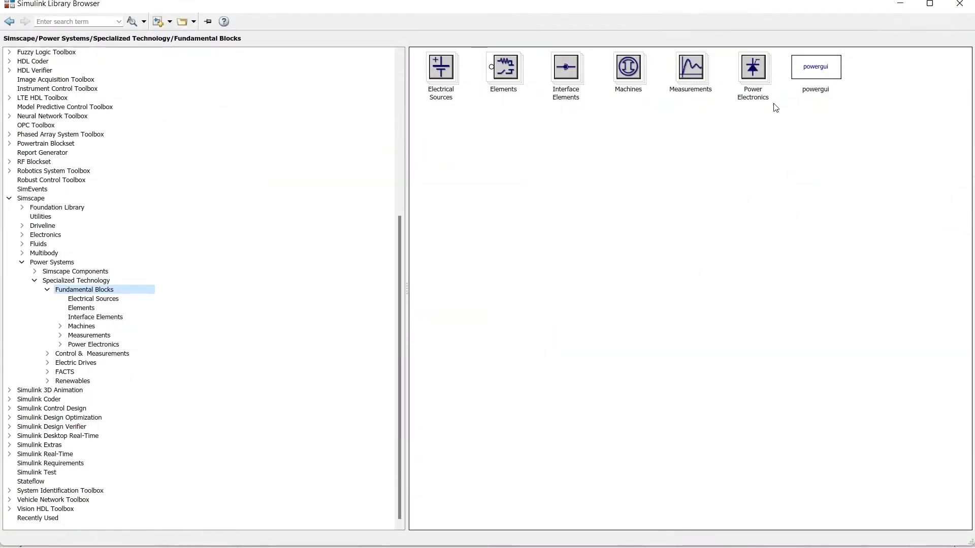
pyautogui.moveTo(501, 155)
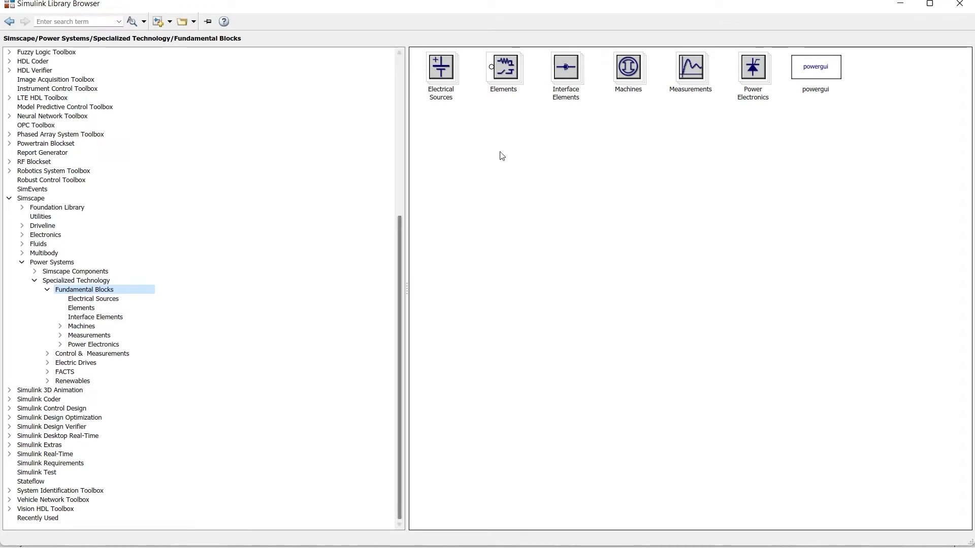
pyautogui.moveTo(499, 118)
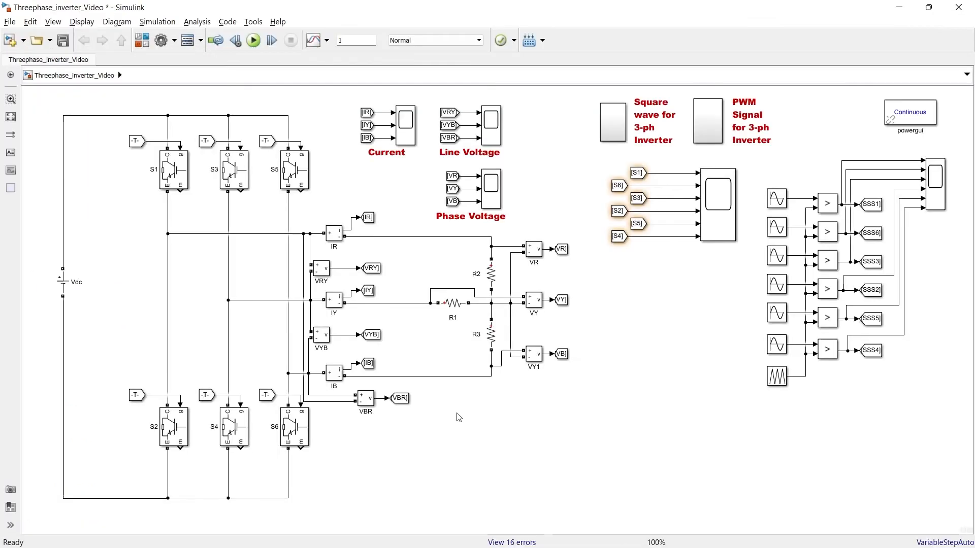
pyautogui.moveTo(213, 194)
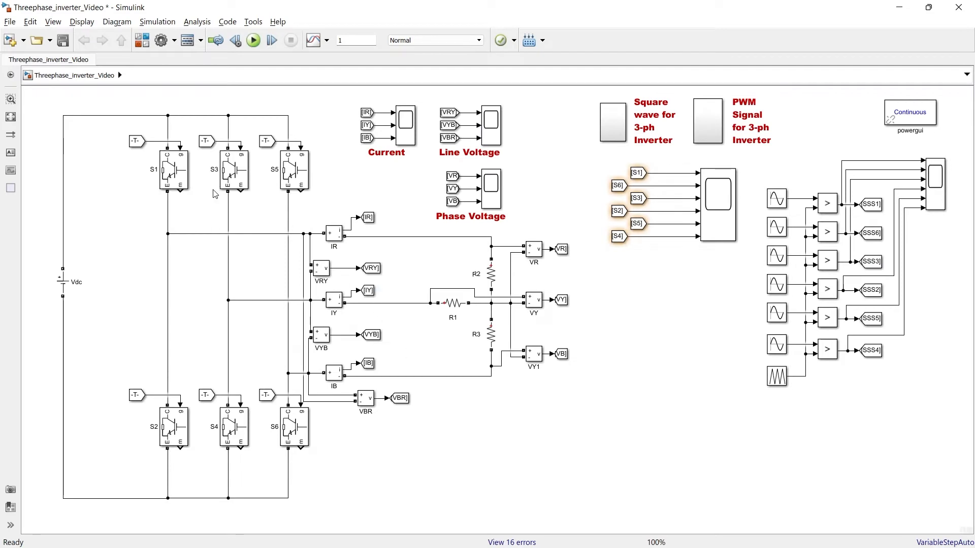
pyautogui.click(490, 335)
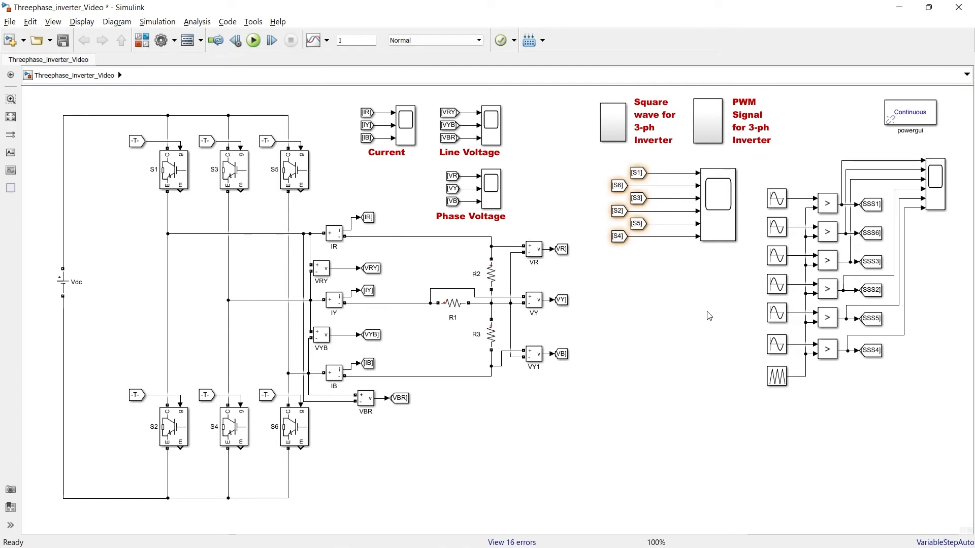
pyautogui.click(491, 273)
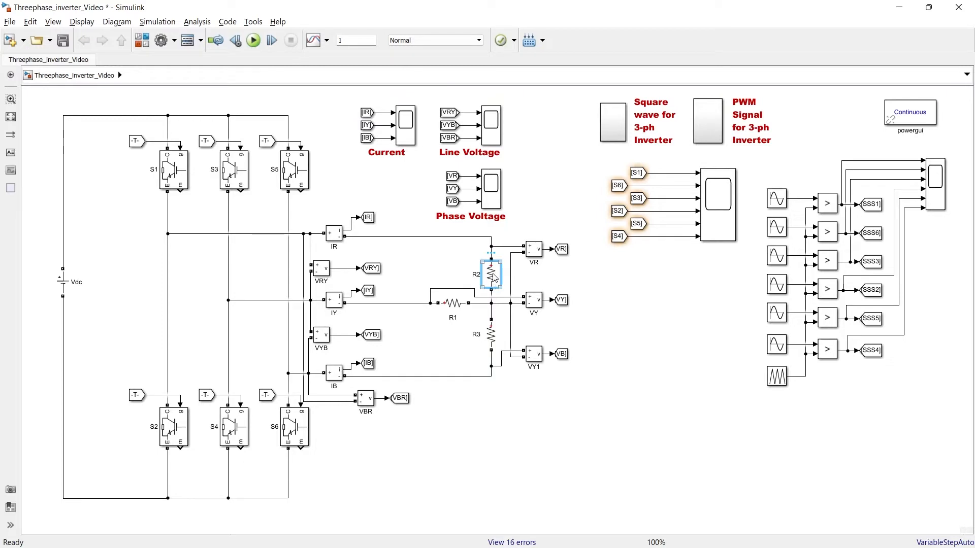
pyautogui.click(609, 288)
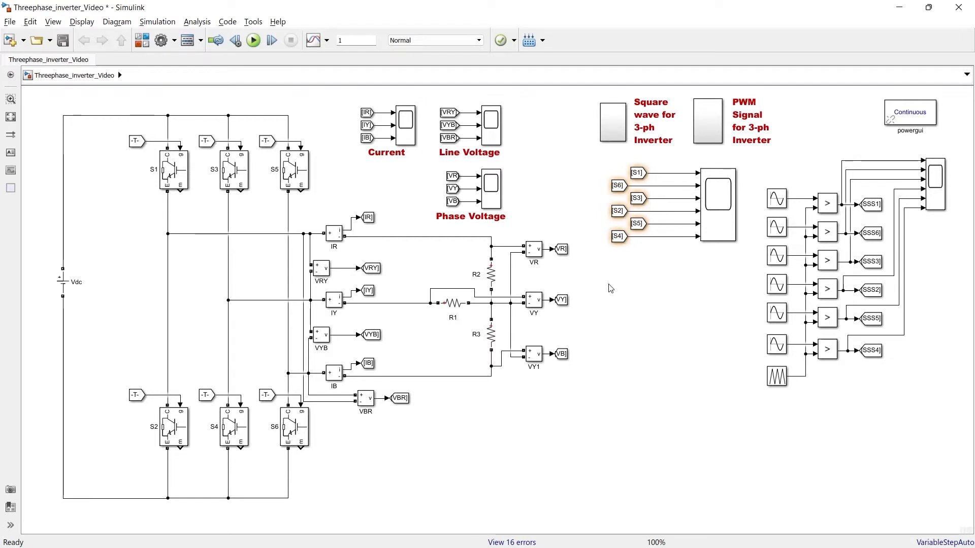
pyautogui.moveTo(618, 371)
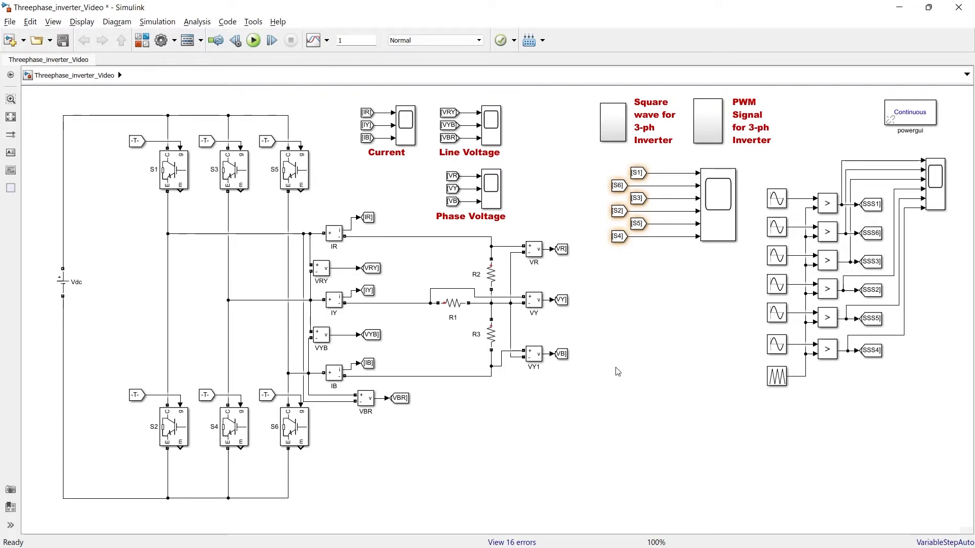
pyautogui.click(909, 113)
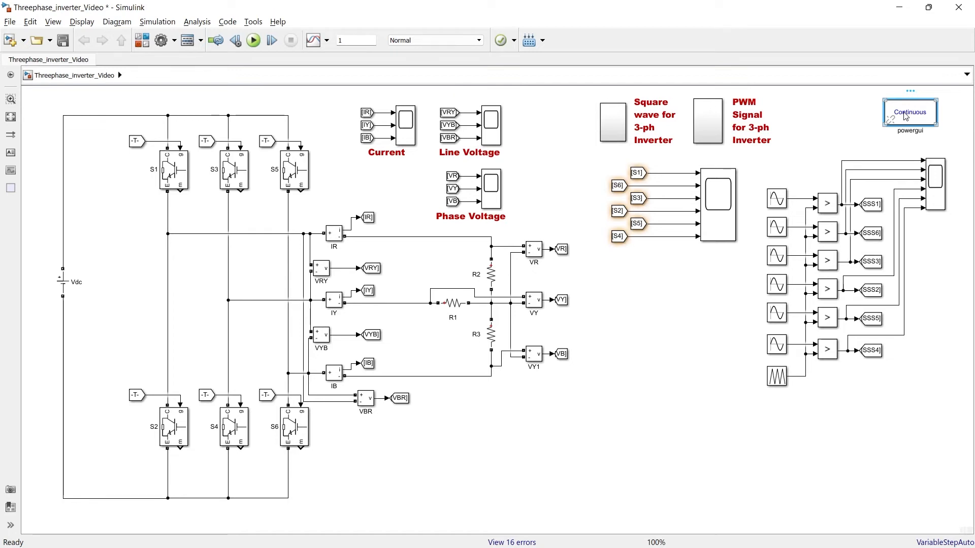
pyautogui.moveTo(912, 116)
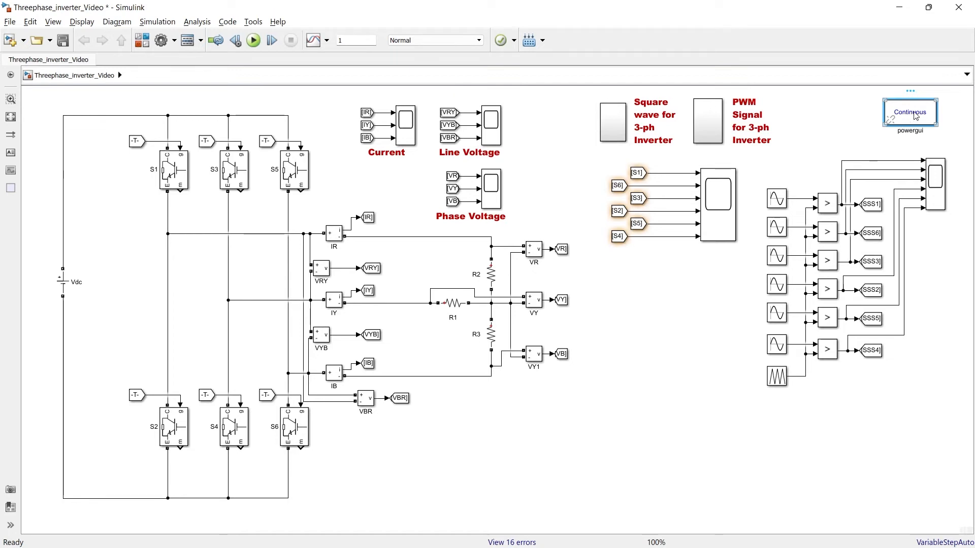
# Open the powergui Block Parameters showing Continuous simulation type.
pyautogui.doubleClick(909, 113)
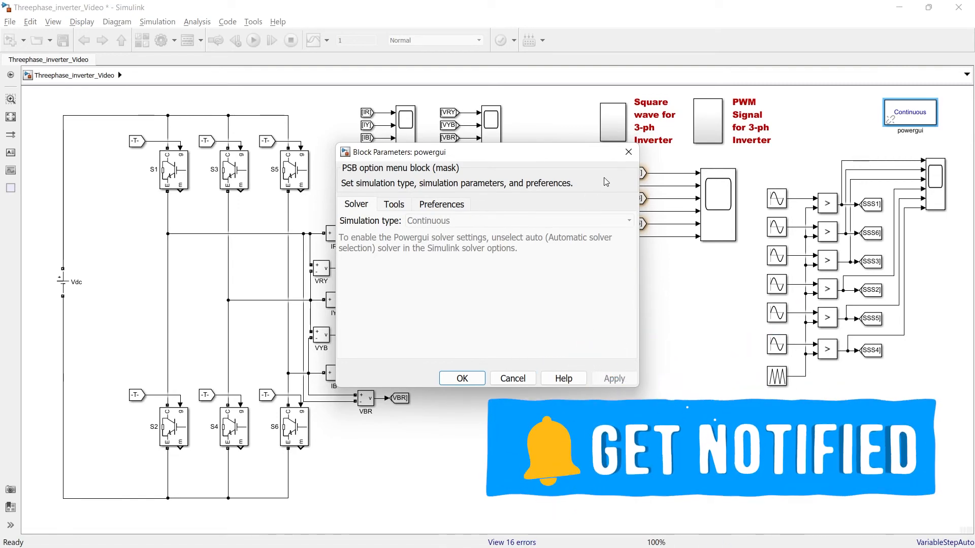
# In Configuration Parameters, choose the ode23tb solver instead of auto.
pyautogui.click(461, 378)
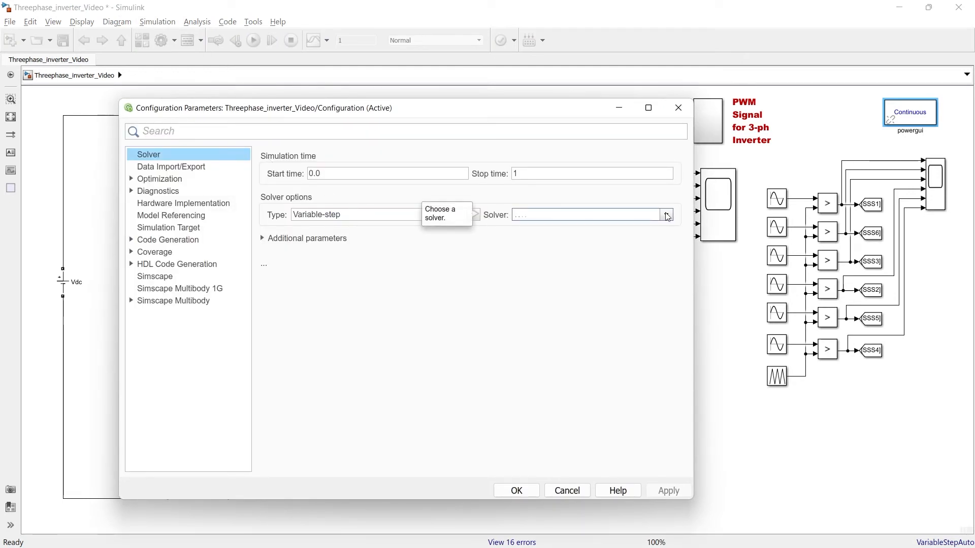
pyautogui.click(665, 214)
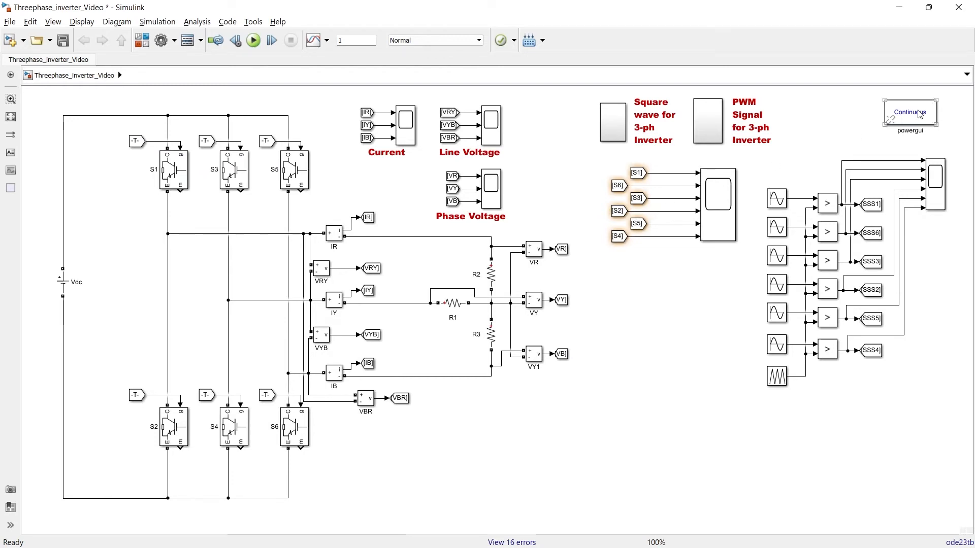
# Reopen powergui, switch simulation type to Discrete, then back to Continuous.
pyautogui.doubleClick(909, 113)
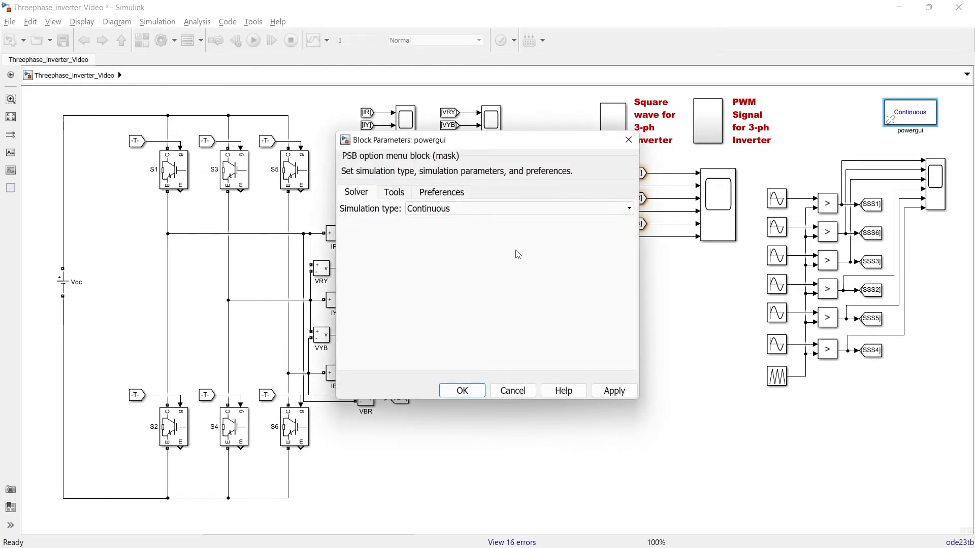
pyautogui.click(517, 208)
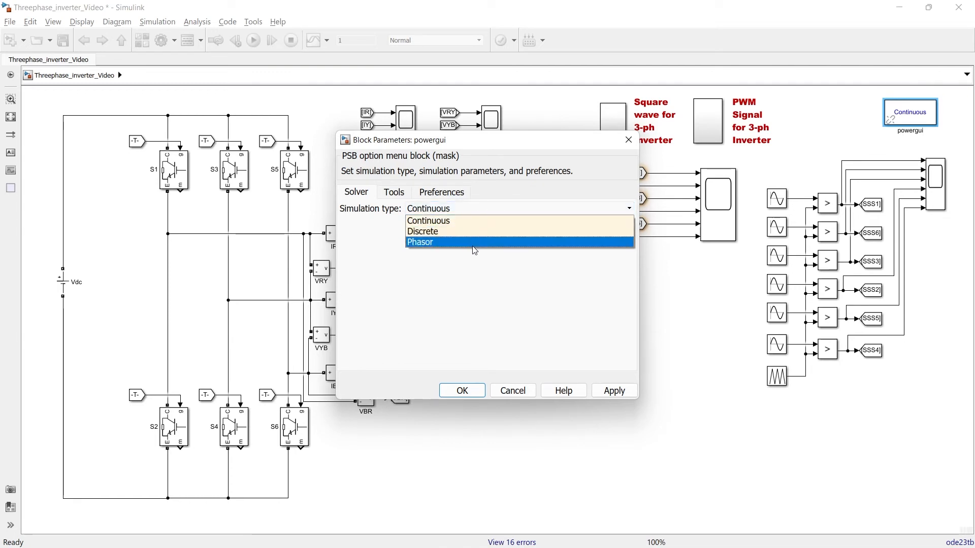
pyautogui.click(422, 231)
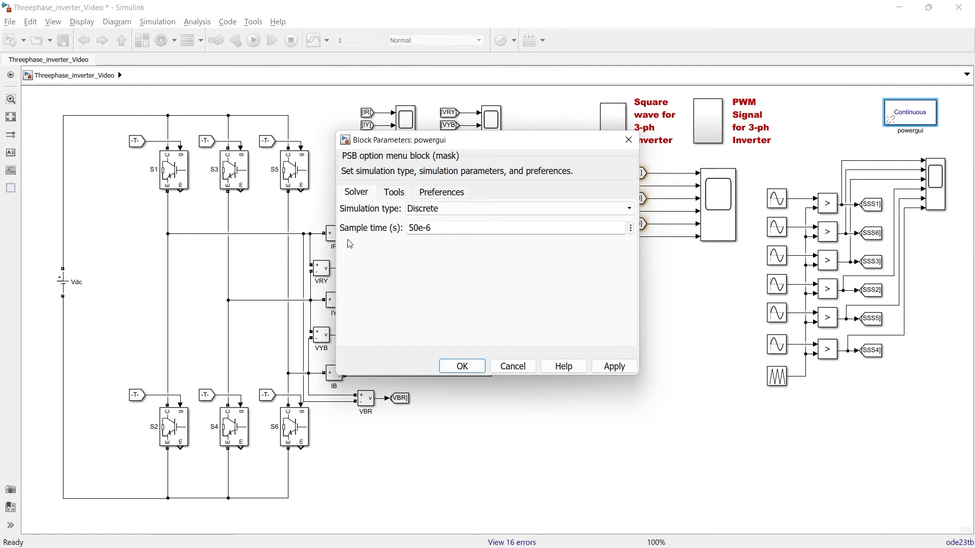
pyautogui.moveTo(453, 240)
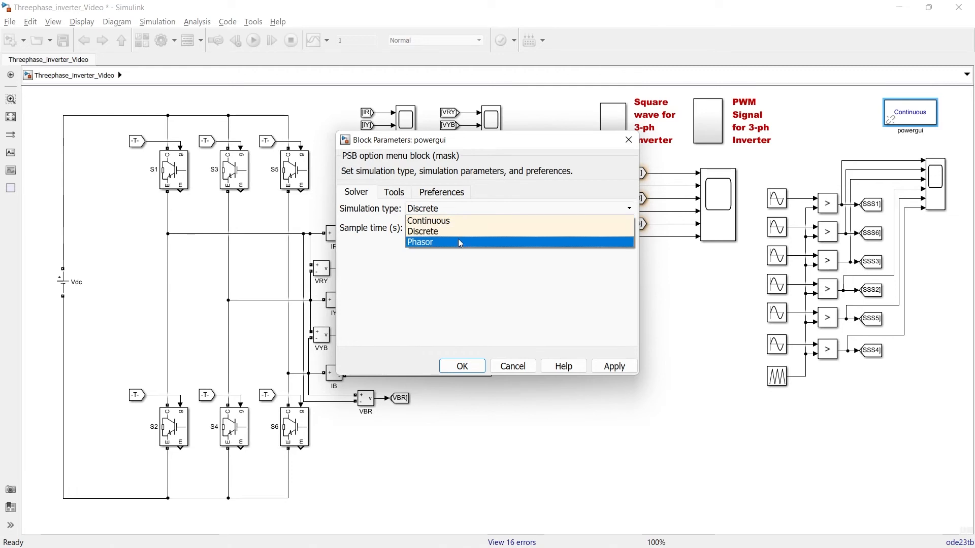
pyautogui.click(420, 241)
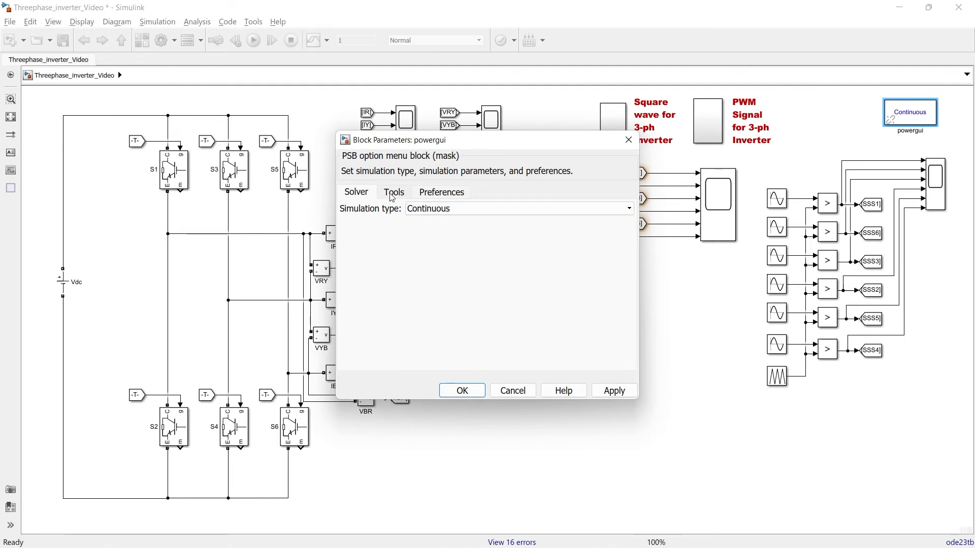
# View the powergui Tools page, expanding and collapsing Load flow settings.
pyautogui.click(393, 192)
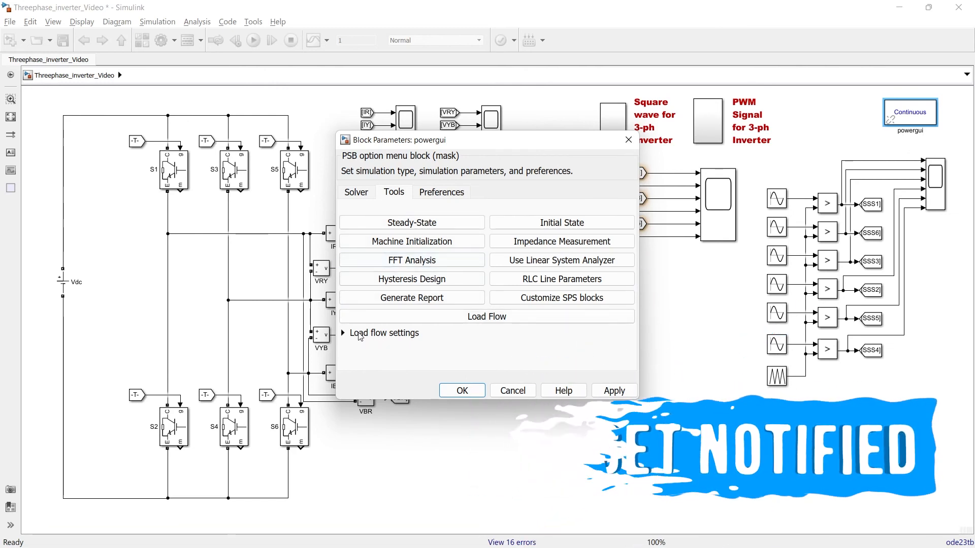
pyautogui.click(343, 333)
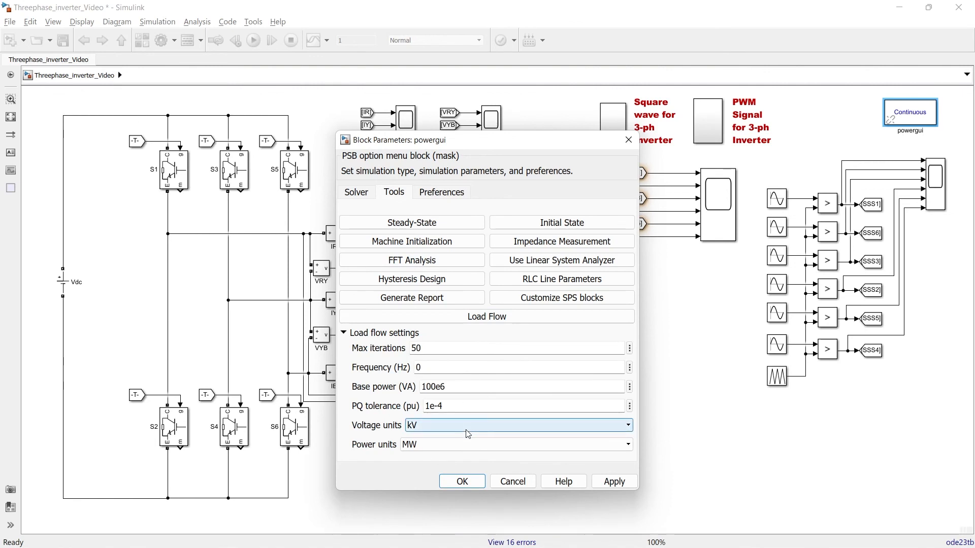
pyautogui.moveTo(462, 424)
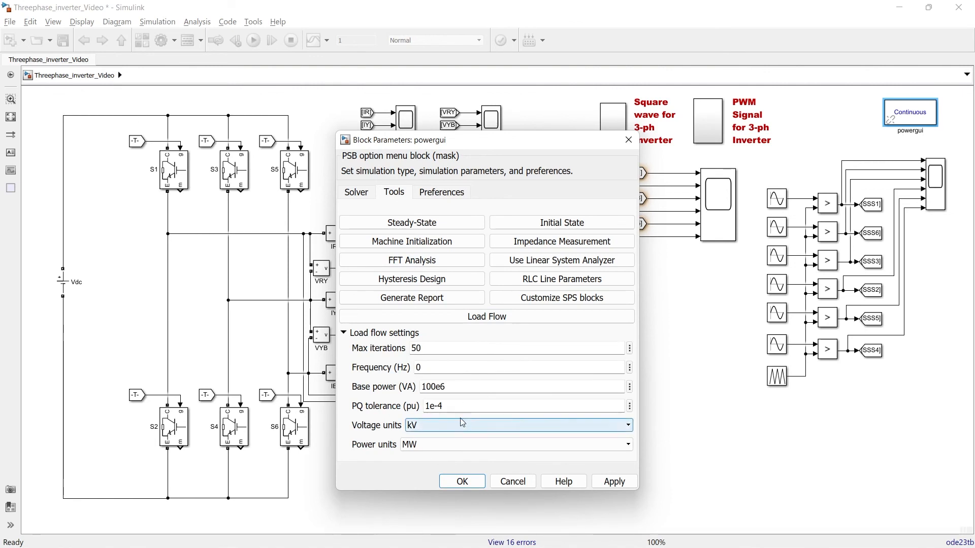
pyautogui.click(343, 333)
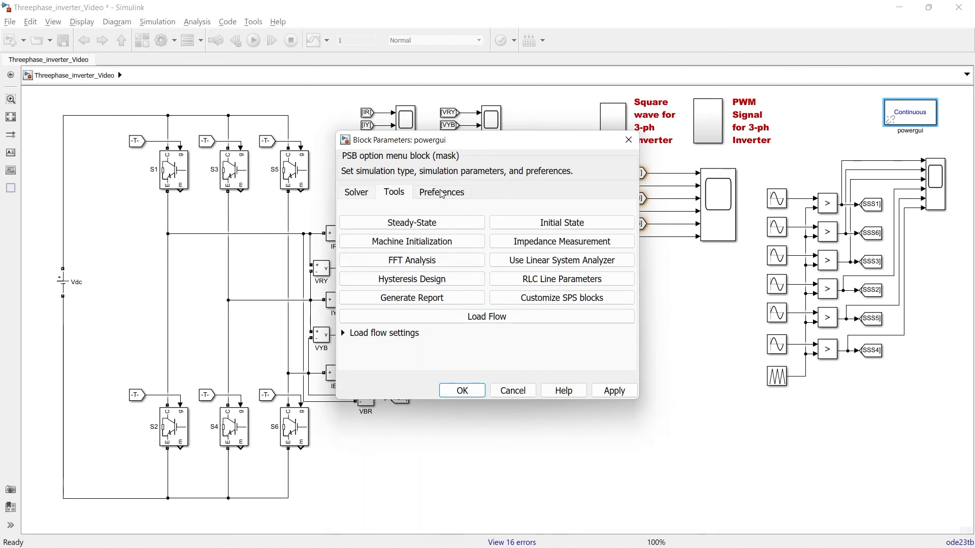
# Review the powergui Preferences checkboxes and close the dialog with OK.
pyautogui.click(441, 191)
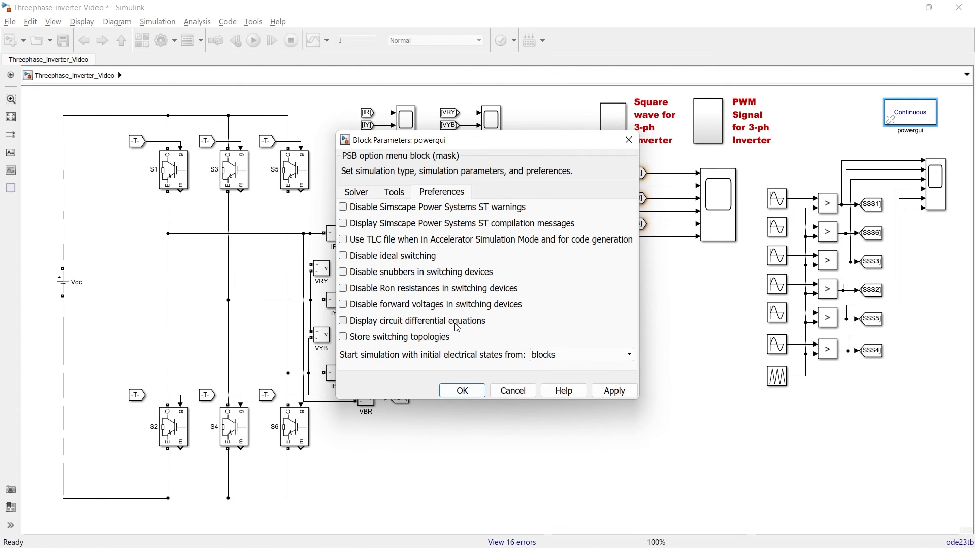
pyautogui.moveTo(516, 310)
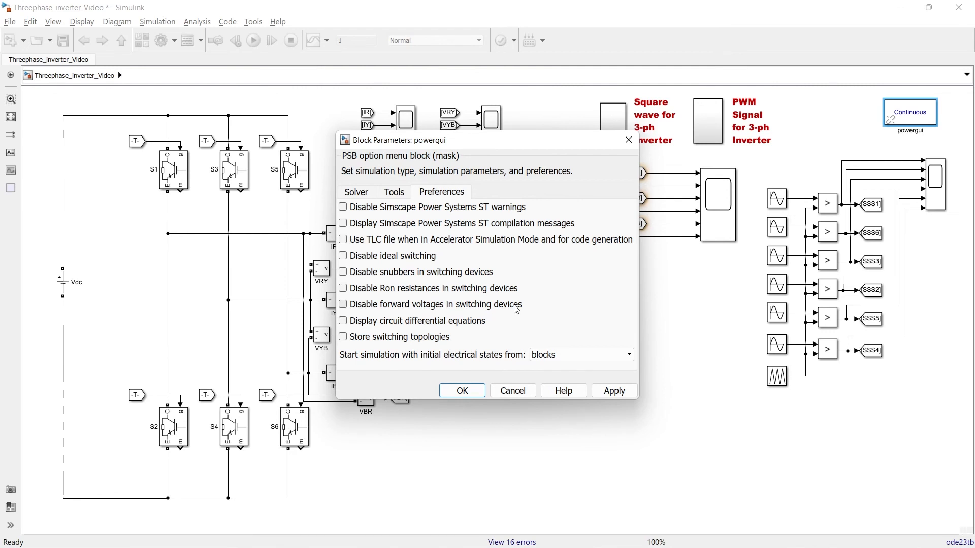
pyautogui.moveTo(387, 340)
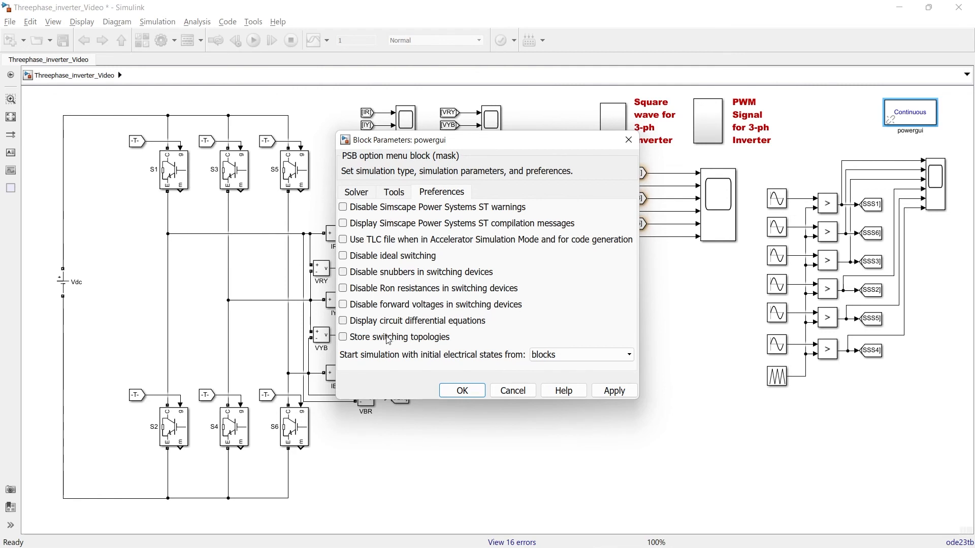
pyautogui.click(461, 391)
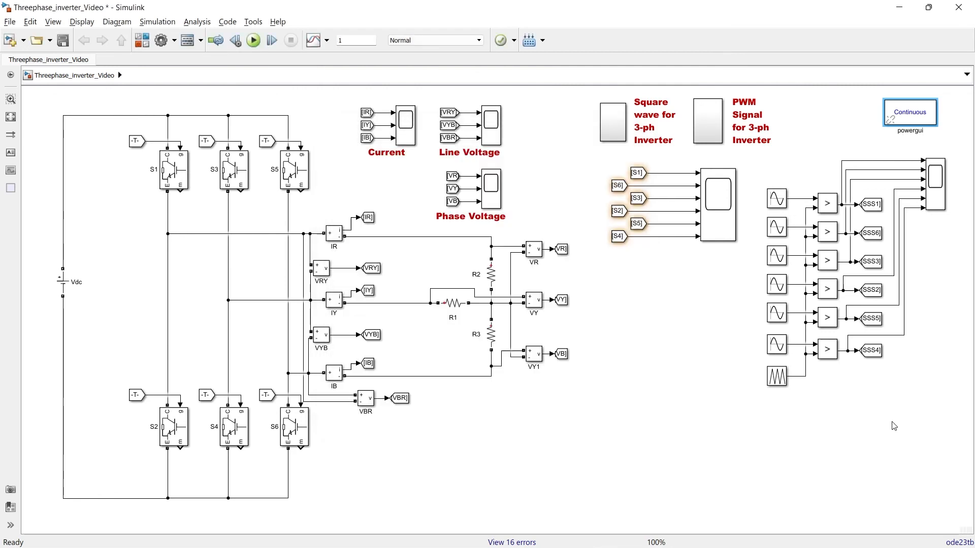